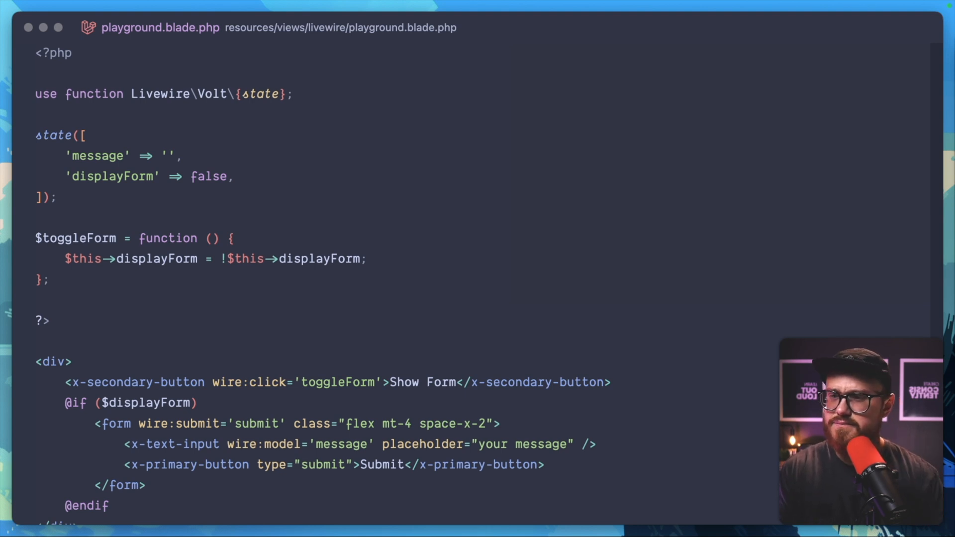
Review the playground component's state and toggleForm code before switching to the Dashboard.
scroll("down", 3)
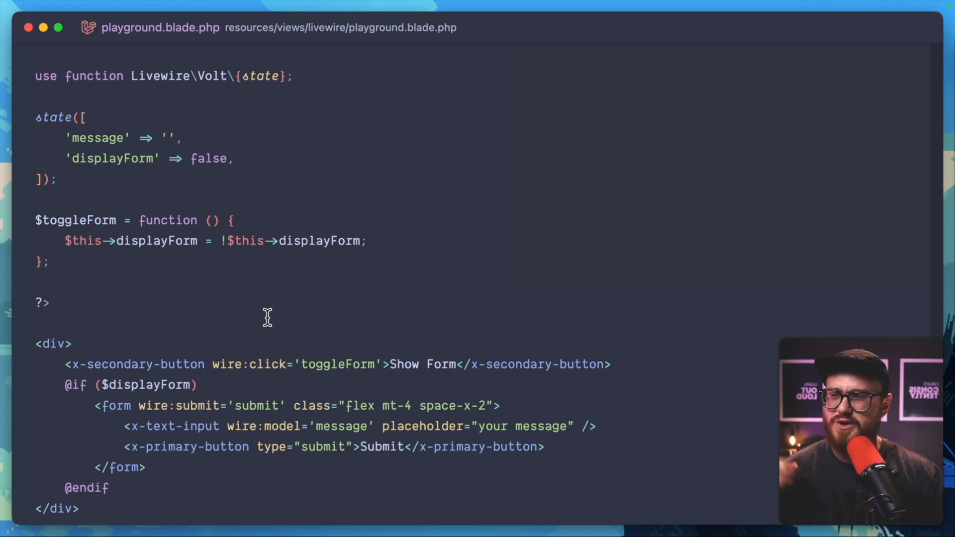
scroll("down", 3)
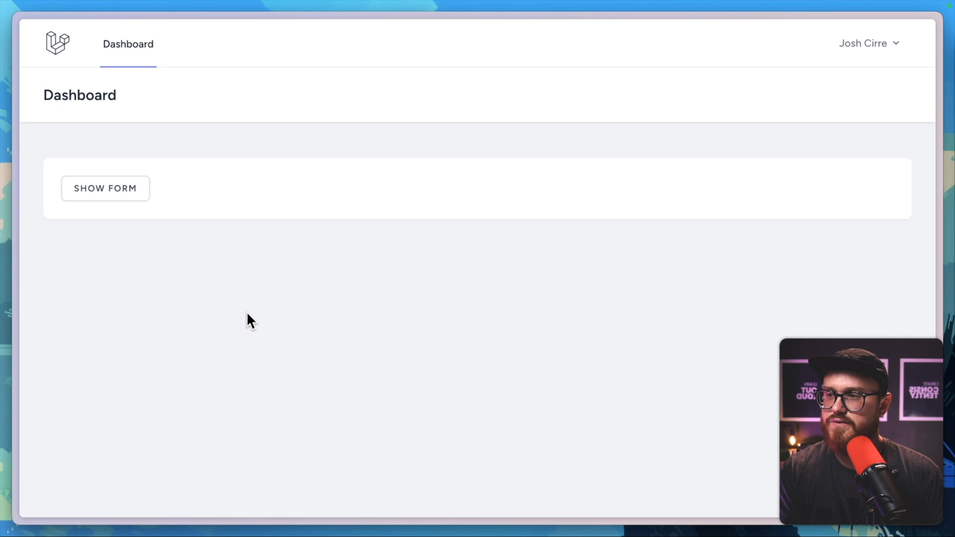
left_click(104, 188)
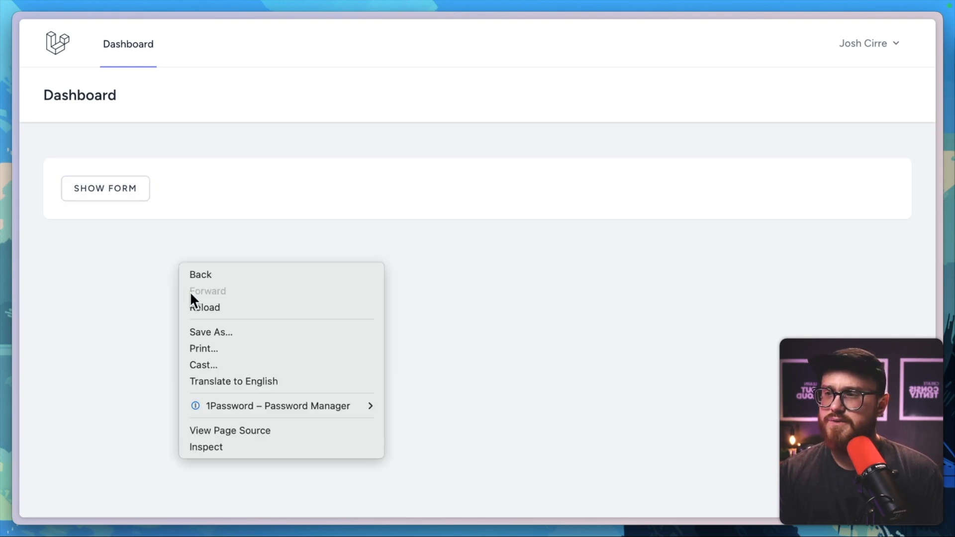
left_click(205, 446)
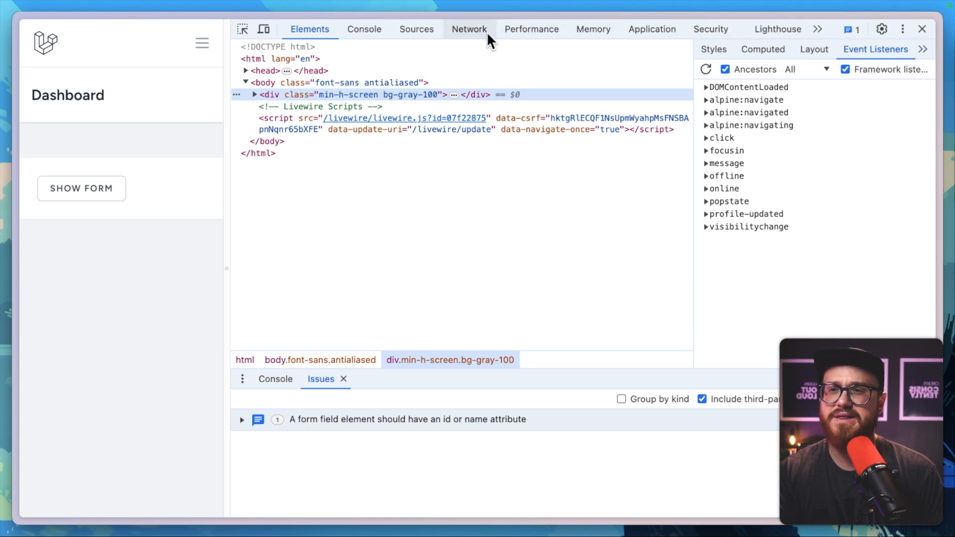
left_click(469, 29)
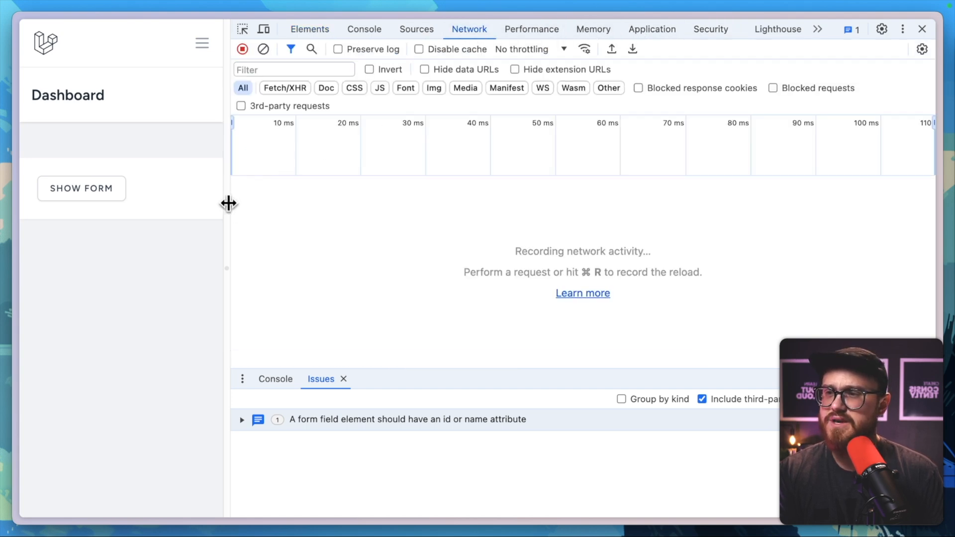
left_click(80, 188)
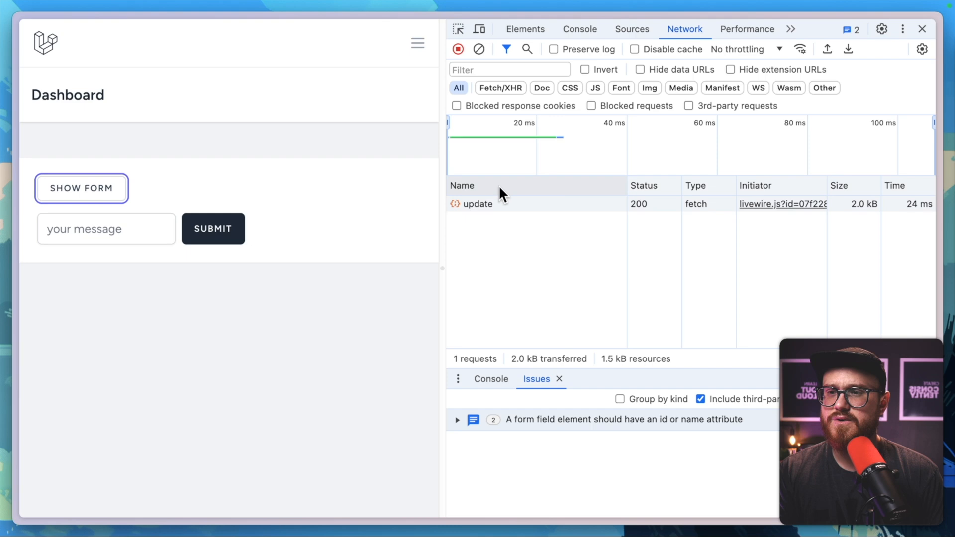
left_click(478, 204)
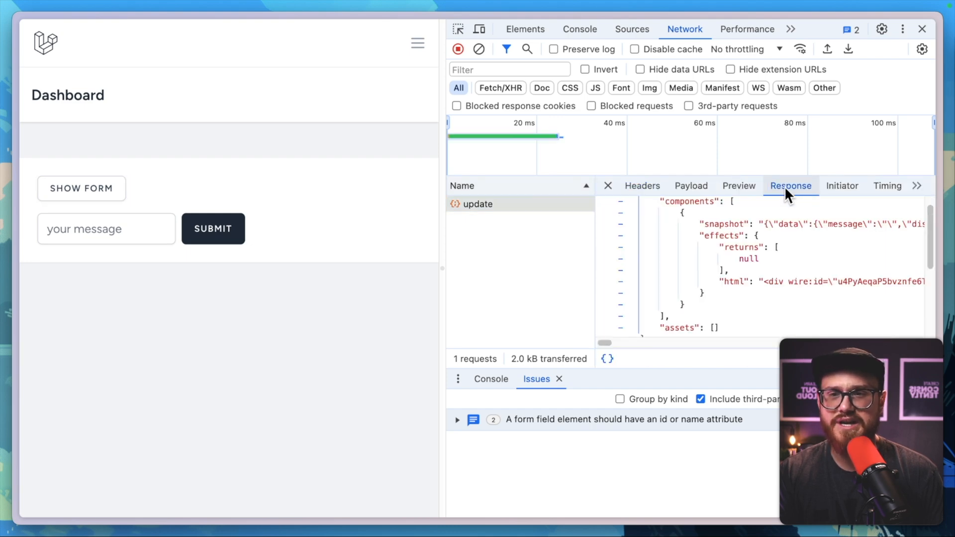
left_click(824, 282)
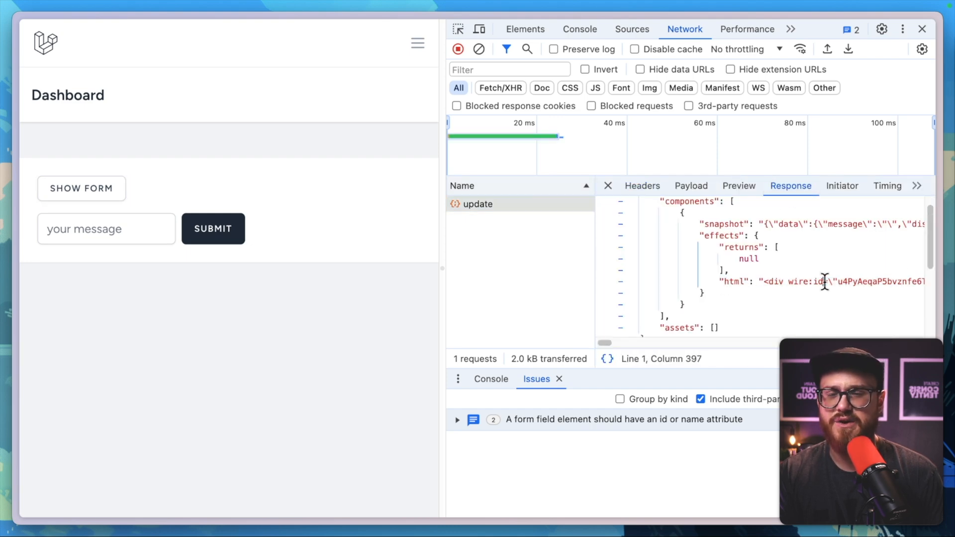
mouse_move(321, 242)
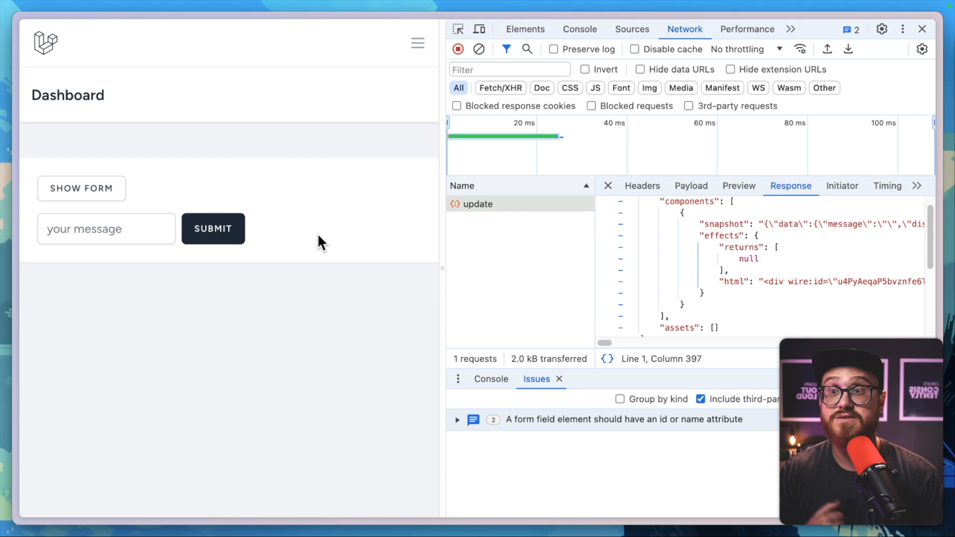
left_click(80, 188)
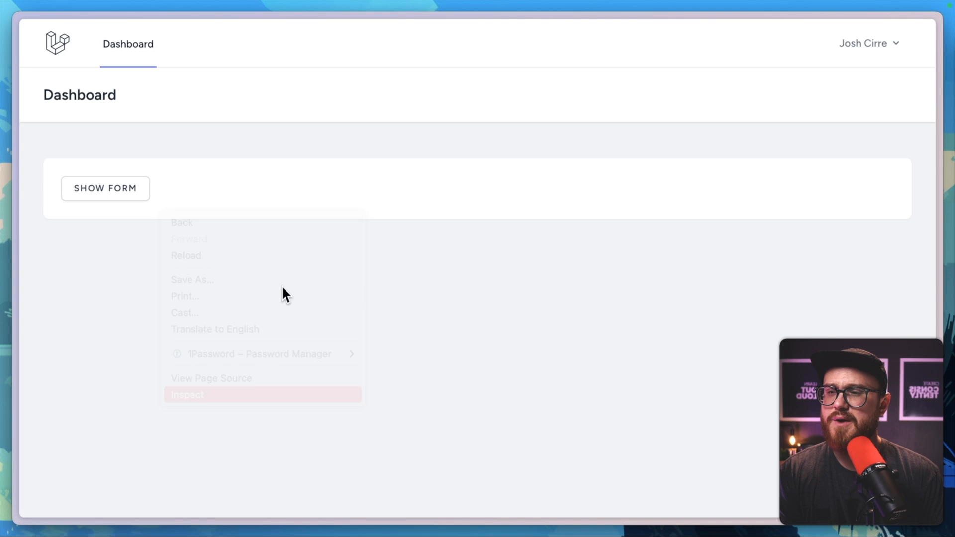
left_click(187, 395)
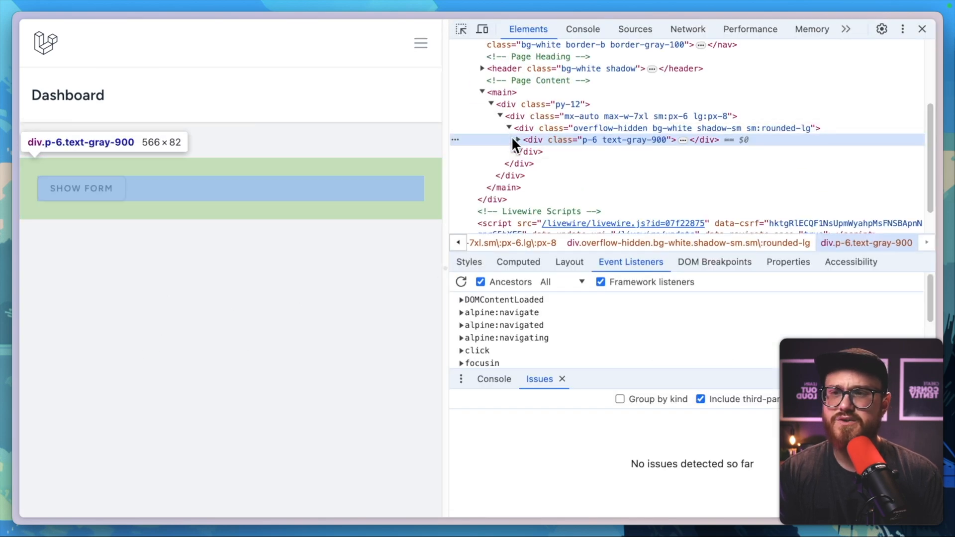
left_click(516, 139)
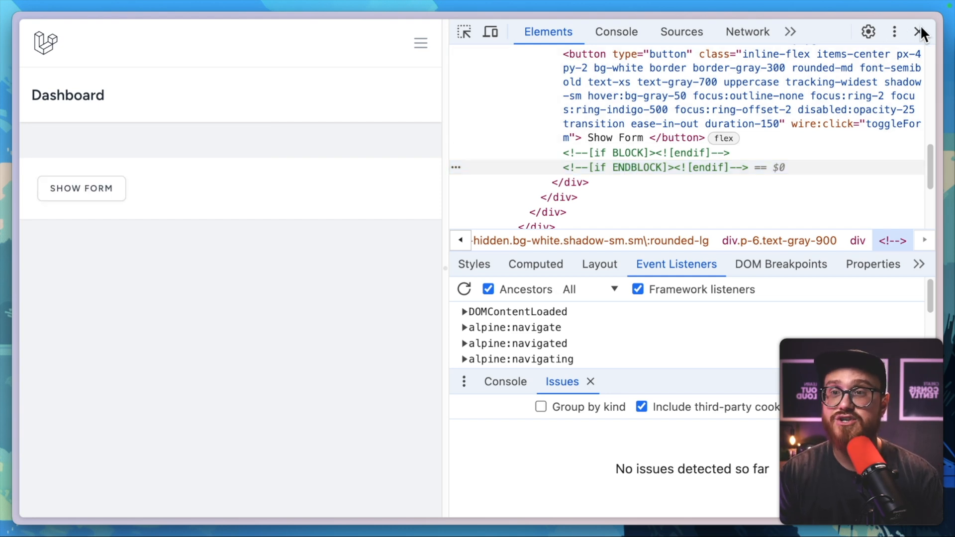
left_click(919, 32)
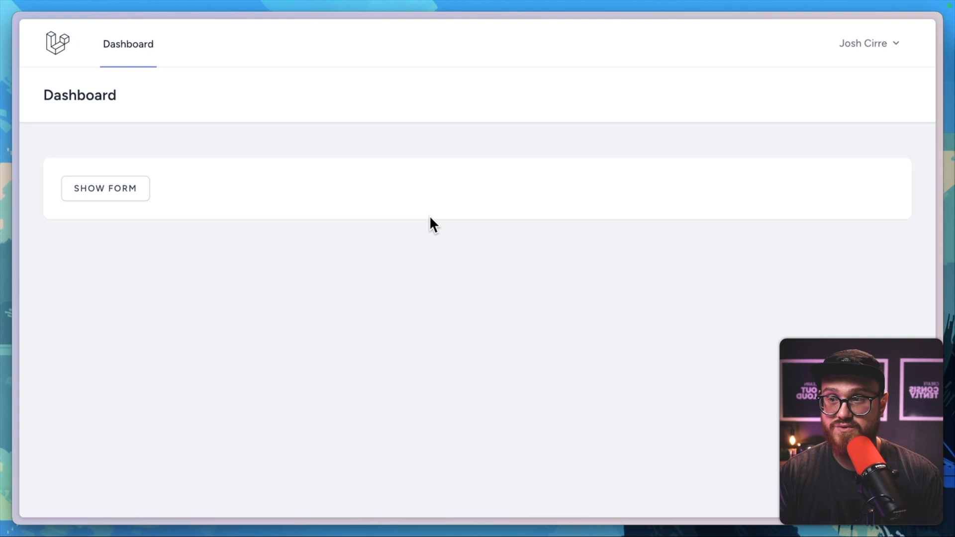
Throttle the network to Slow 3G in DevTools and reveal the message form under the slow connection.
left_click(104, 188)
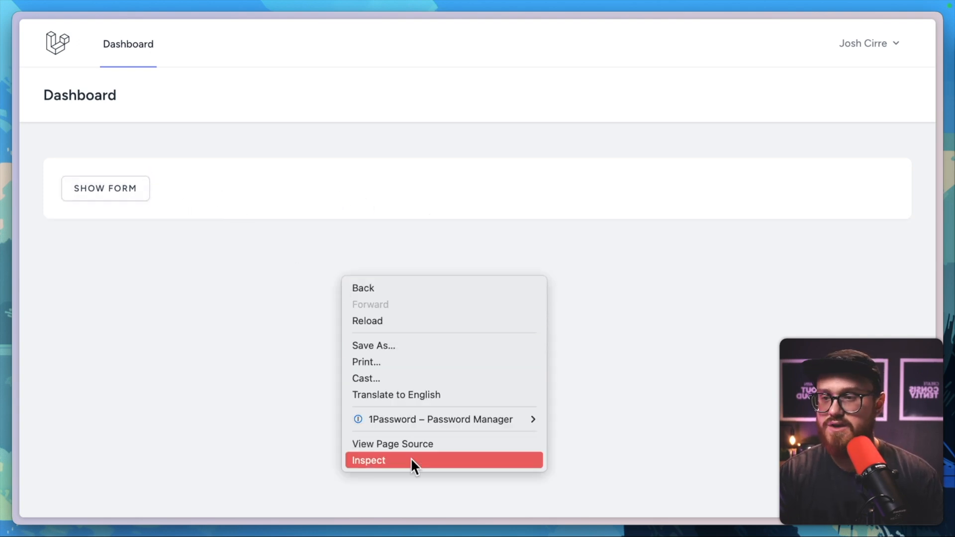
left_click(368, 459)
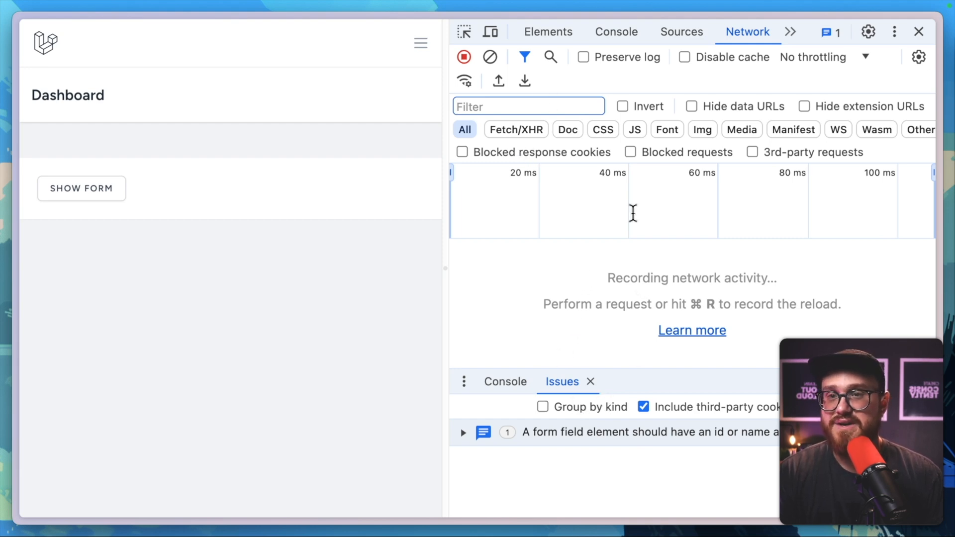
left_click(813, 56)
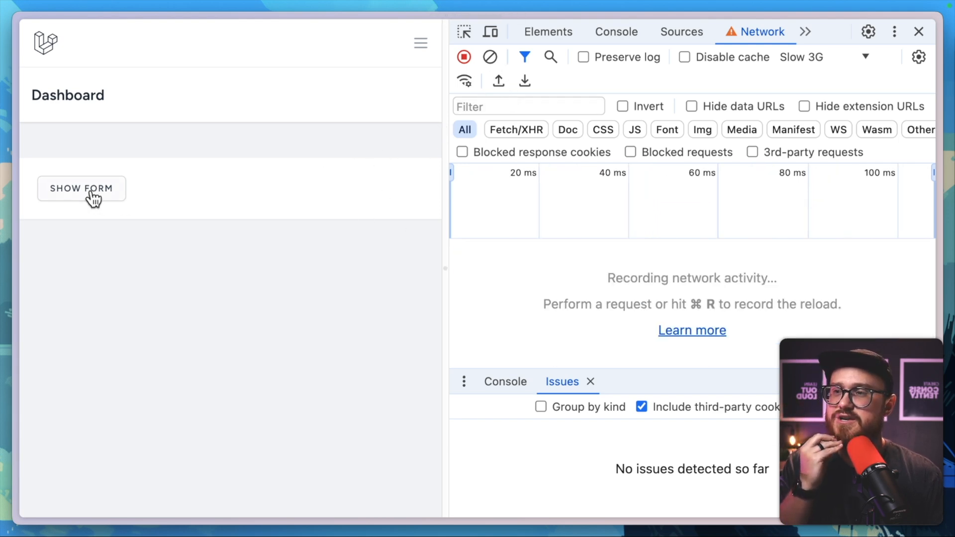
left_click(81, 188)
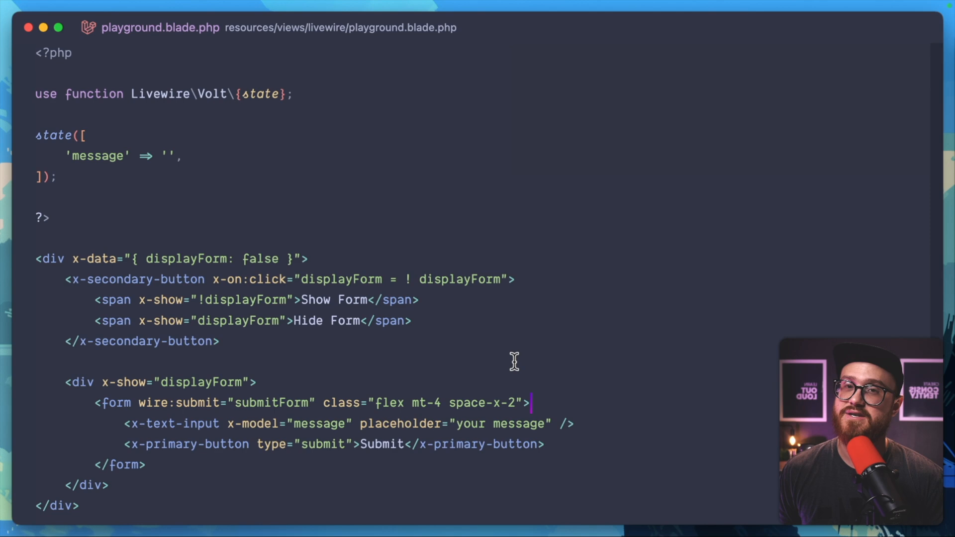
mouse_move(362, 247)
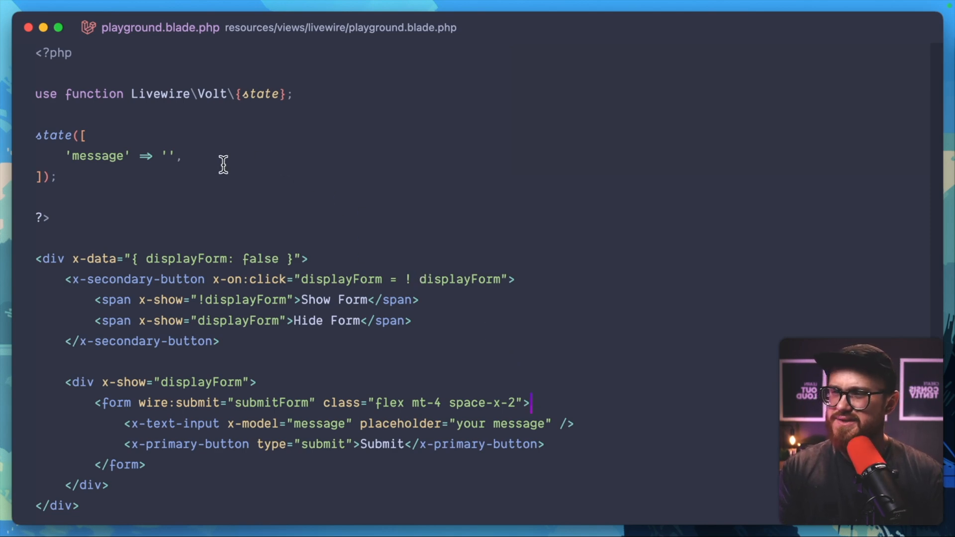
mouse_move(72, 258)
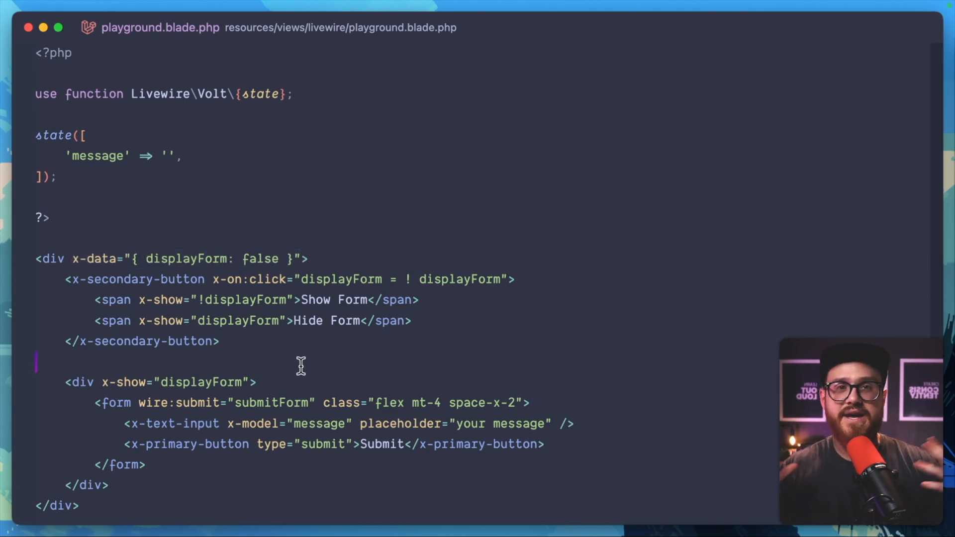
mouse_move(284, 339)
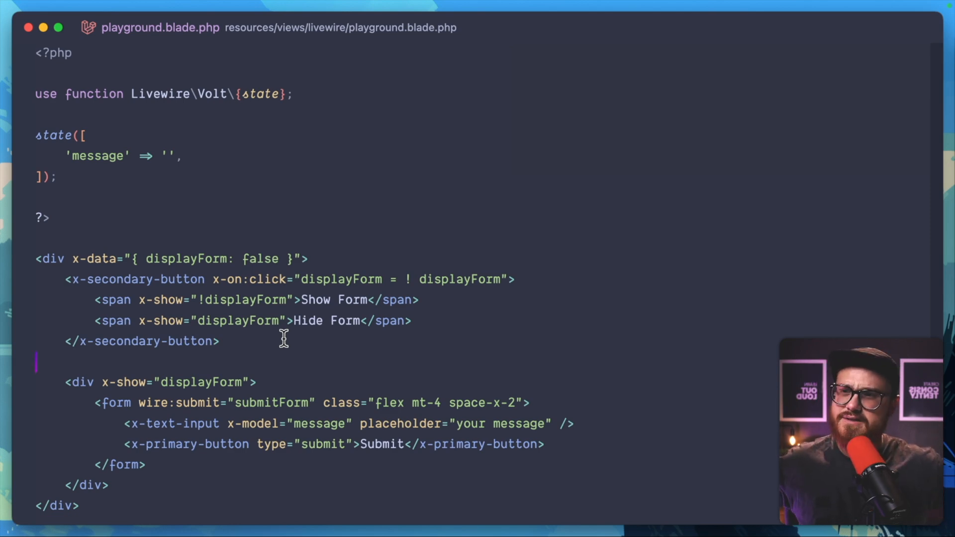
mouse_move(84, 259)
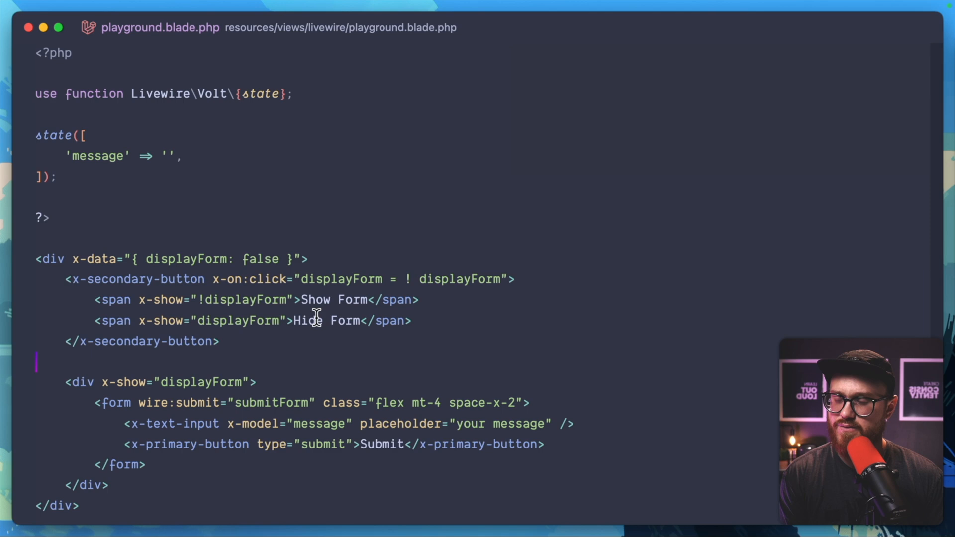
mouse_move(350, 344)
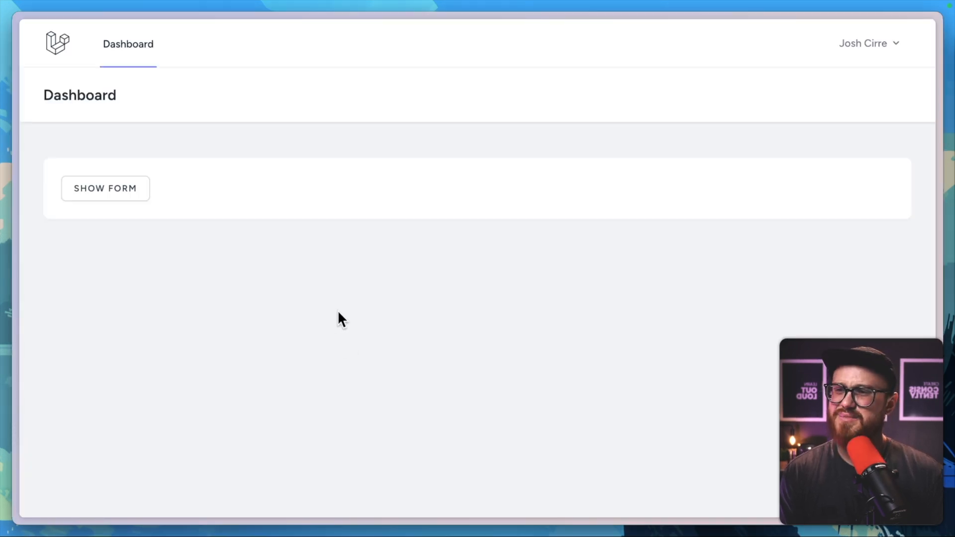
mouse_move(319, 288)
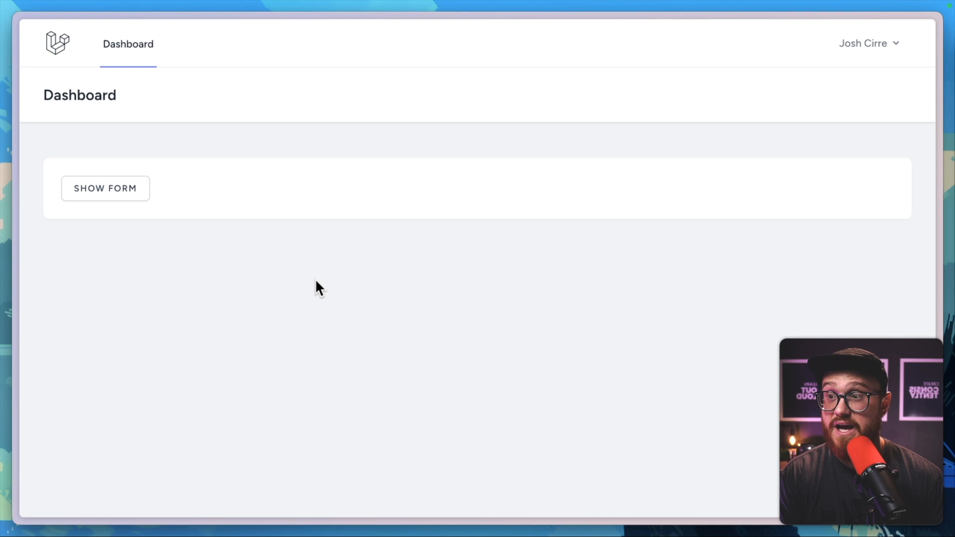
Set DevTools throttling to Slow 3G and reload the Dashboard, leaving the form hidden.
left_click(105, 188)
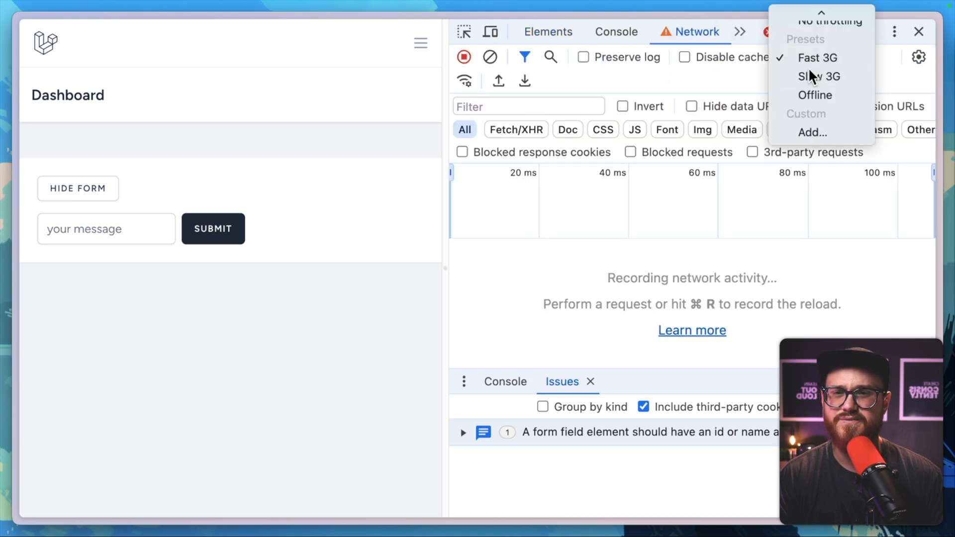
left_click(819, 77)
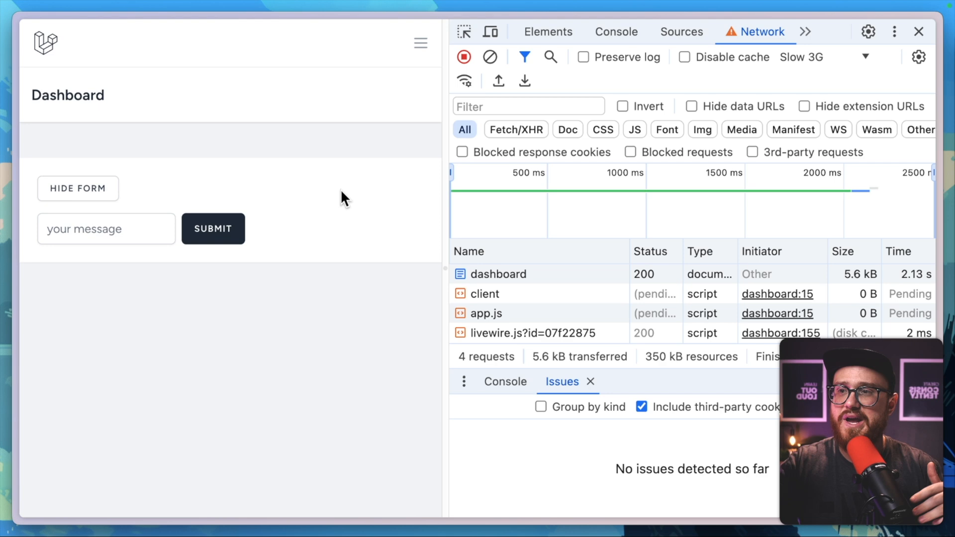
left_click(78, 188)
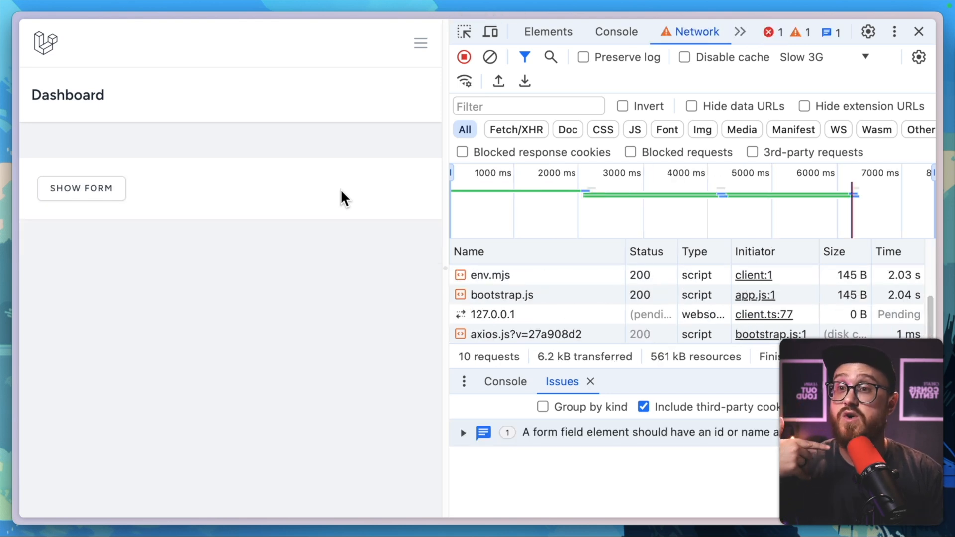
left_click(80, 188)
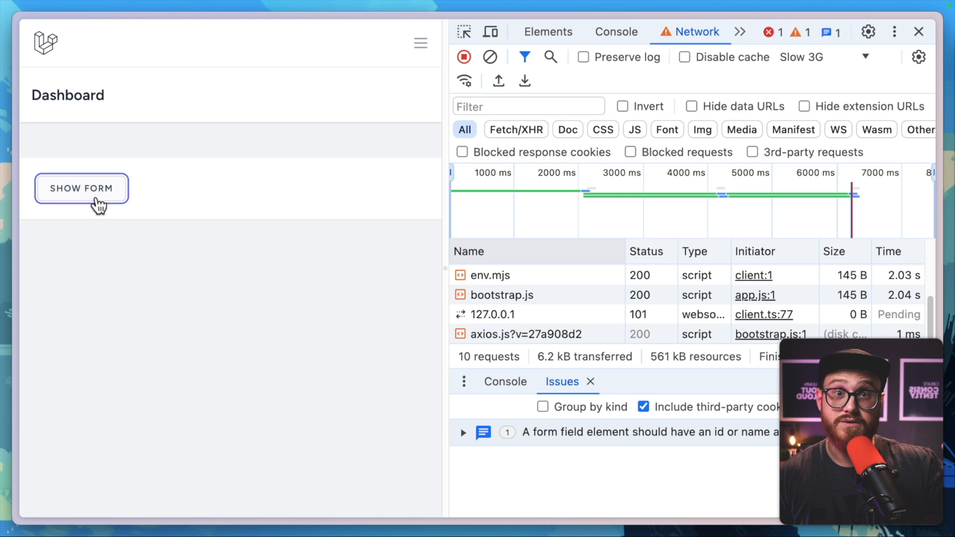
mouse_move(109, 200)
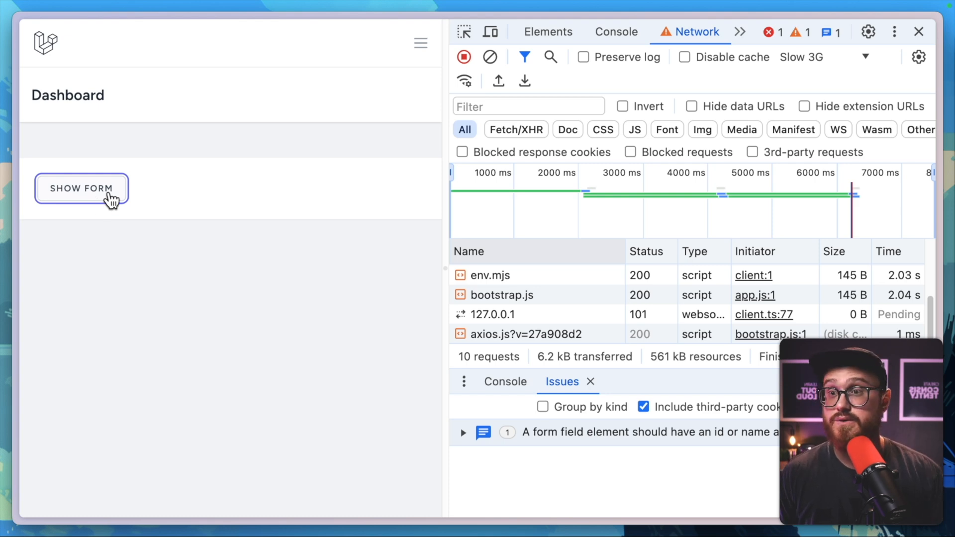
mouse_move(419, 236)
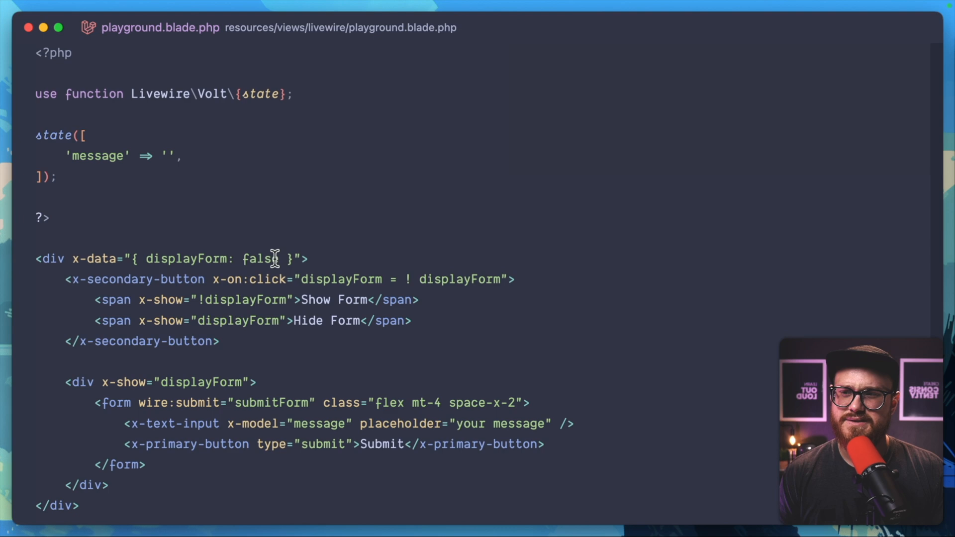
mouse_move(289, 289)
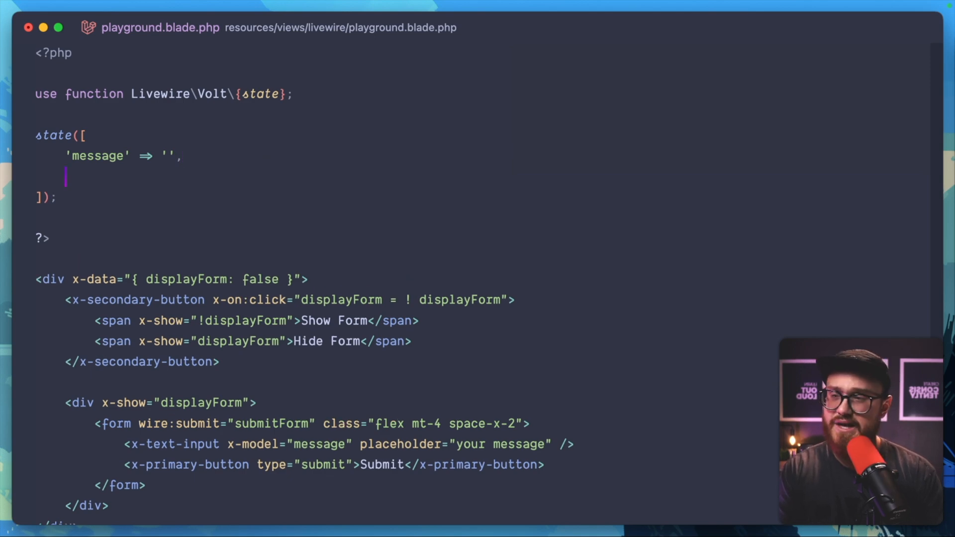
Add 'displayForm' => true to the component's state array.
type("'displayForm' => T")
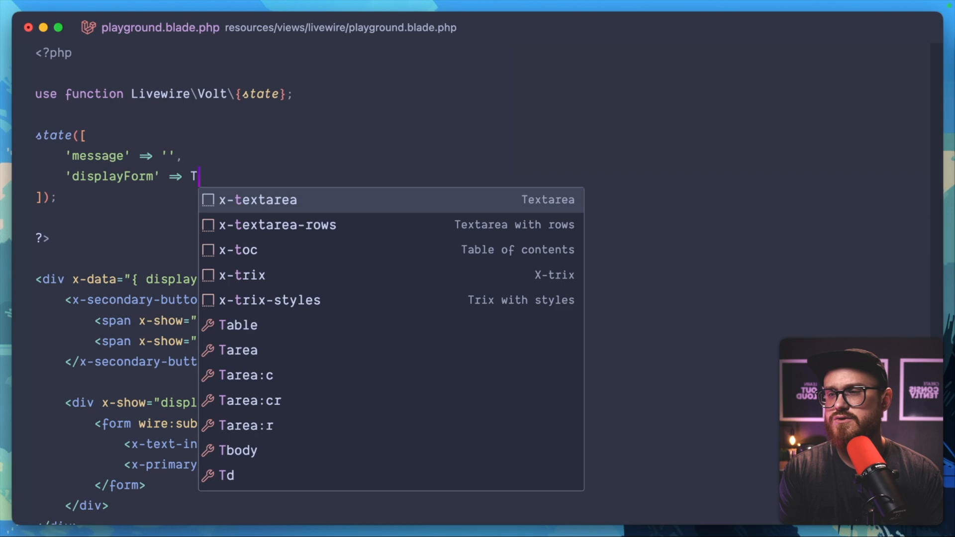
type("rue,")
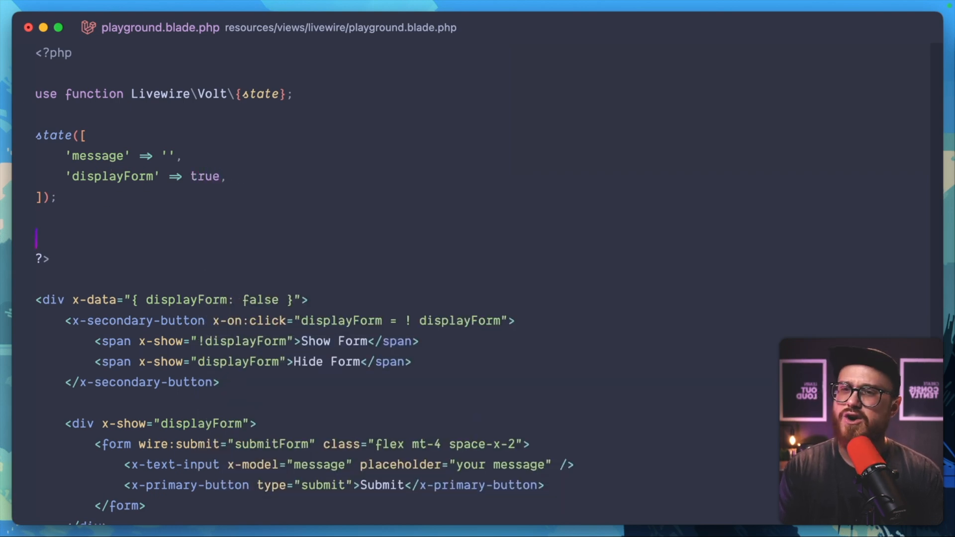
type("with")
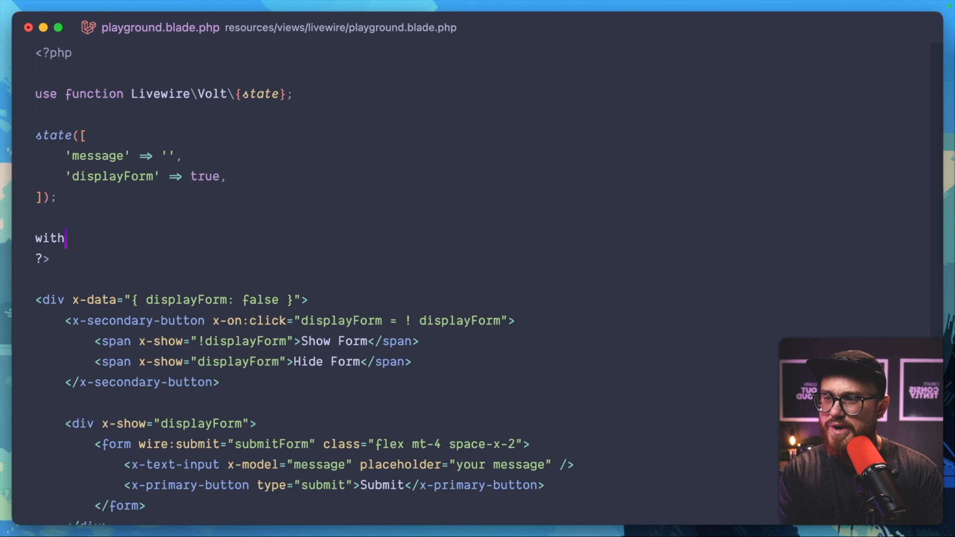
type("()")
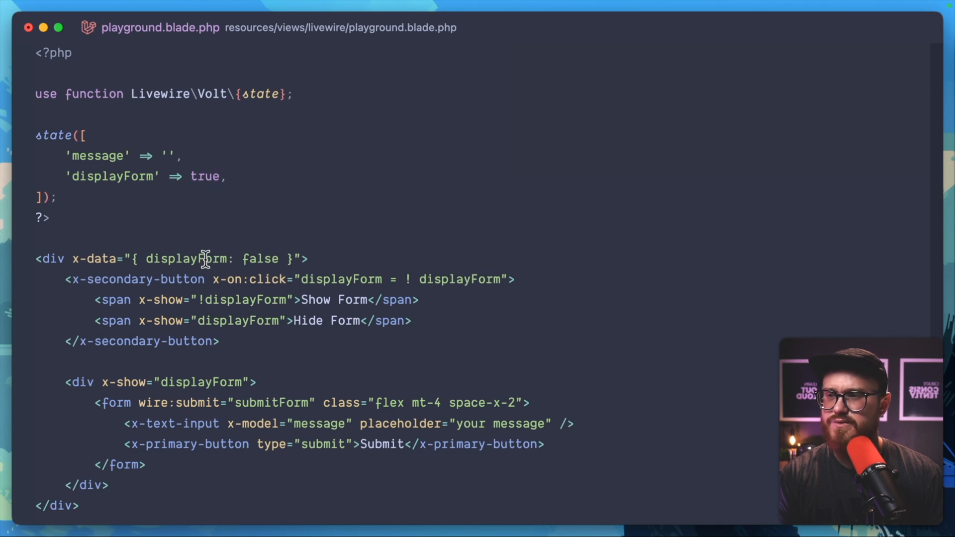
Replace the x-data false value with $wire.entangle('displayForm').
double_click(259, 259)
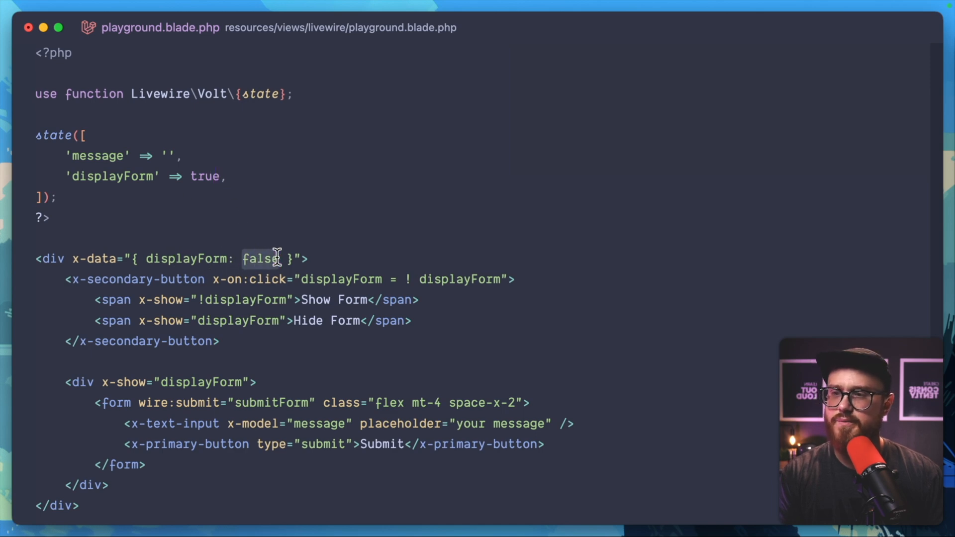
type("$wire.entan")
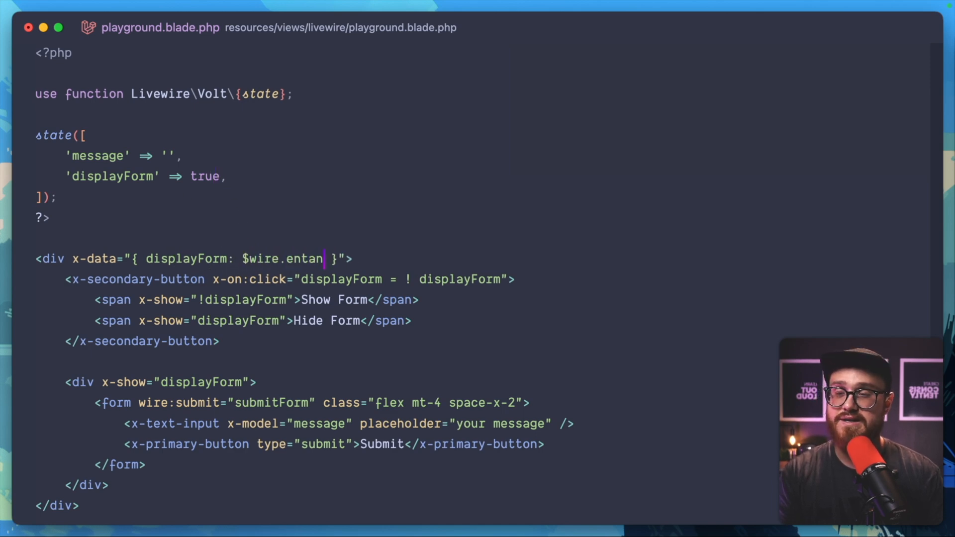
type("gle('')")
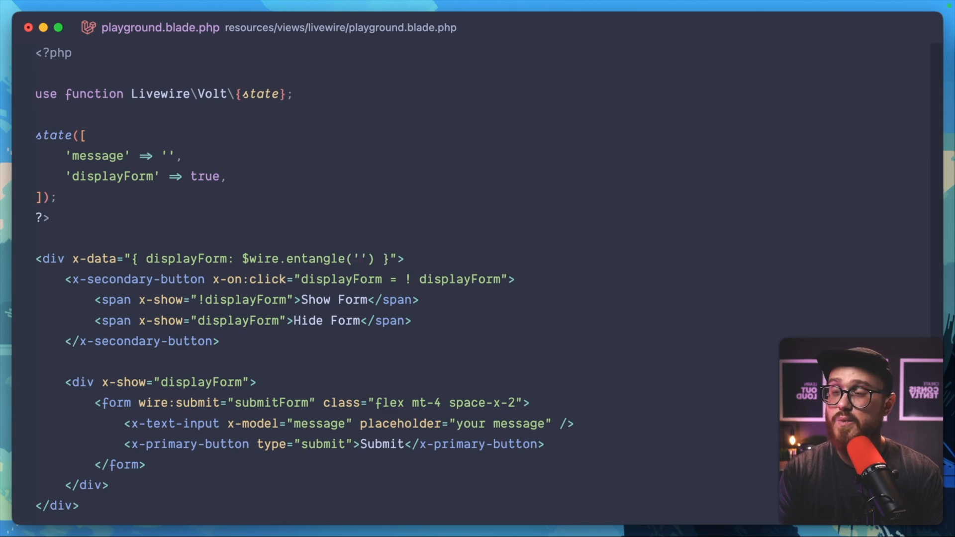
type("disp")
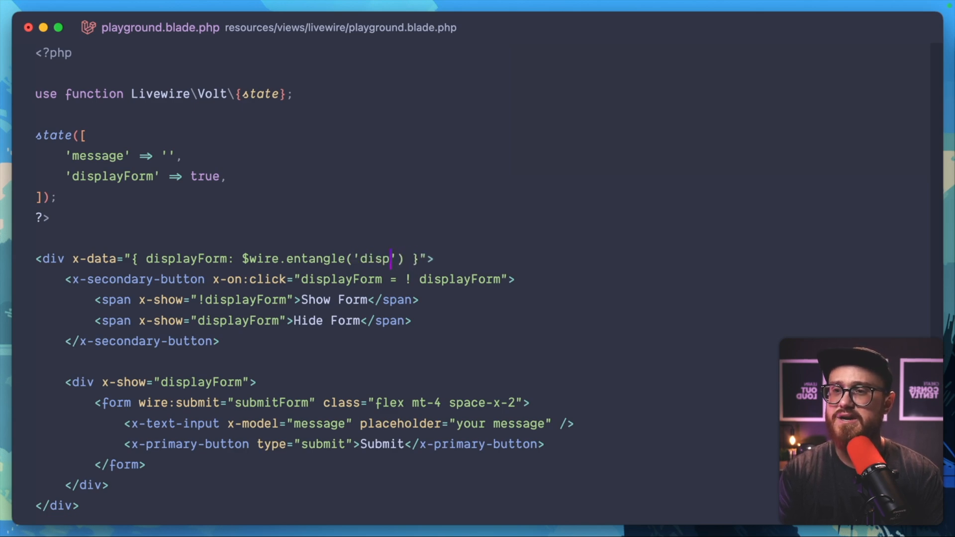
type("layForm")
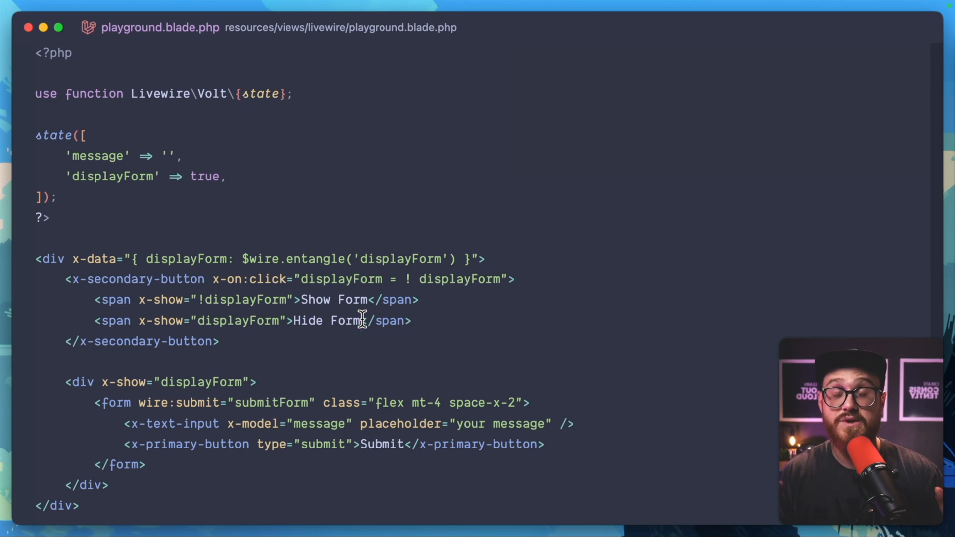
mouse_move(419, 320)
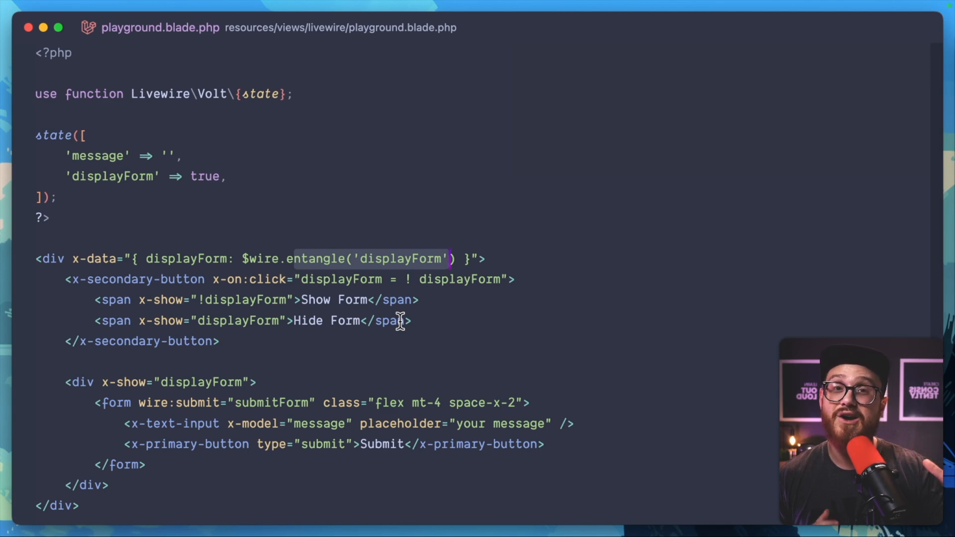
mouse_move(258, 468)
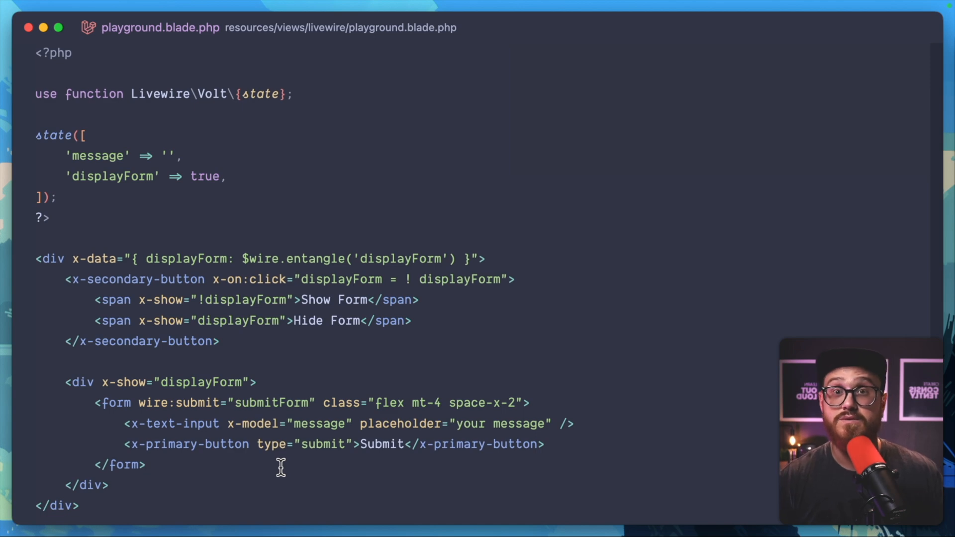
mouse_move(280, 431)
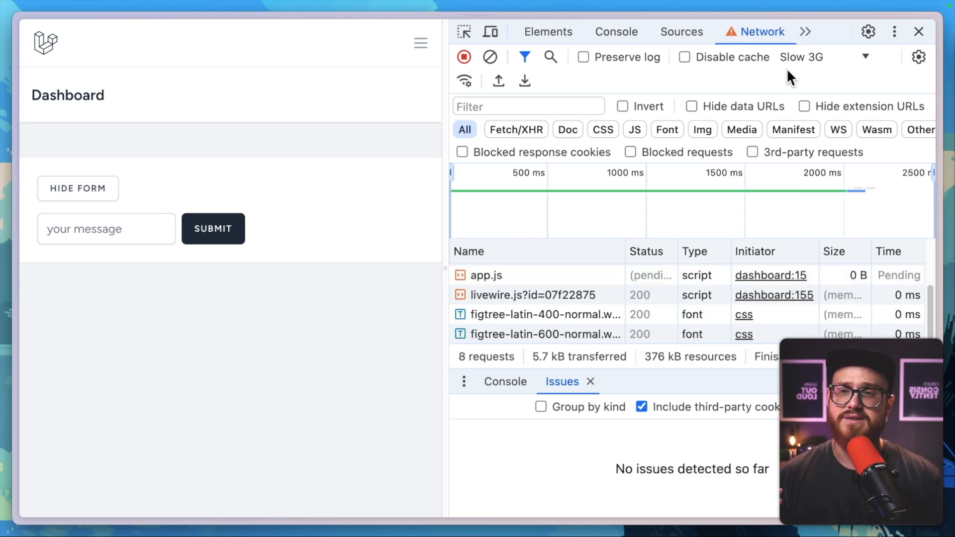
Reload the Dashboard to see the form shown by default, then hide it with Hide Form.
left_click(77, 188)
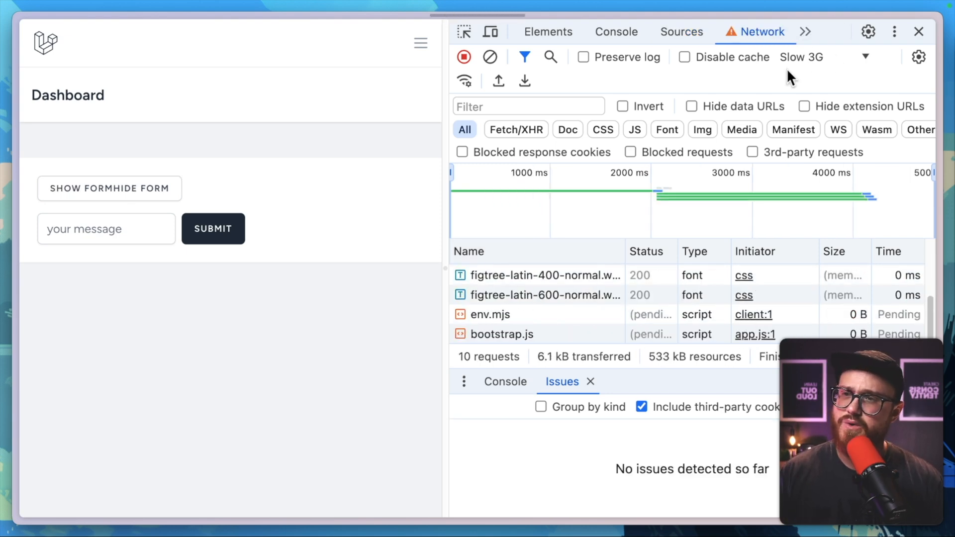
left_click(109, 188)
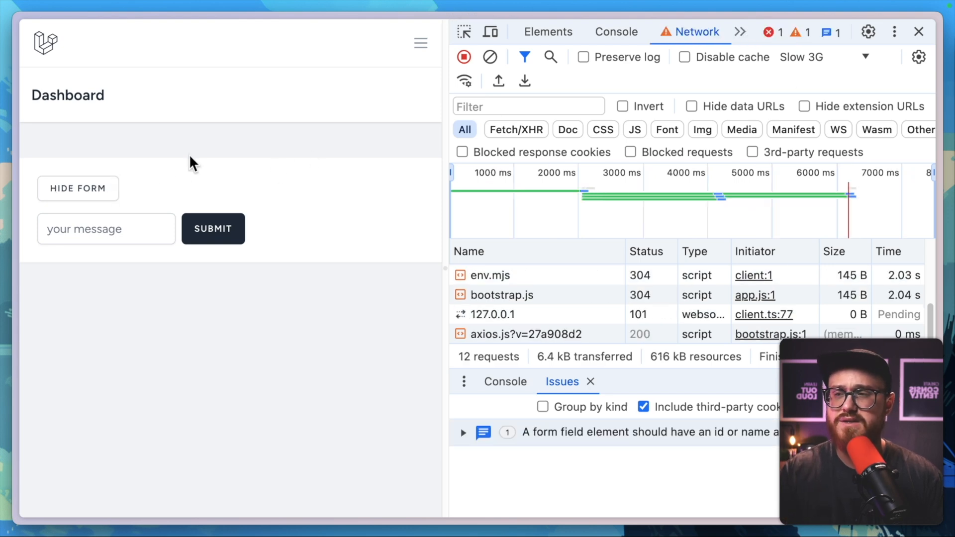
mouse_move(305, 285)
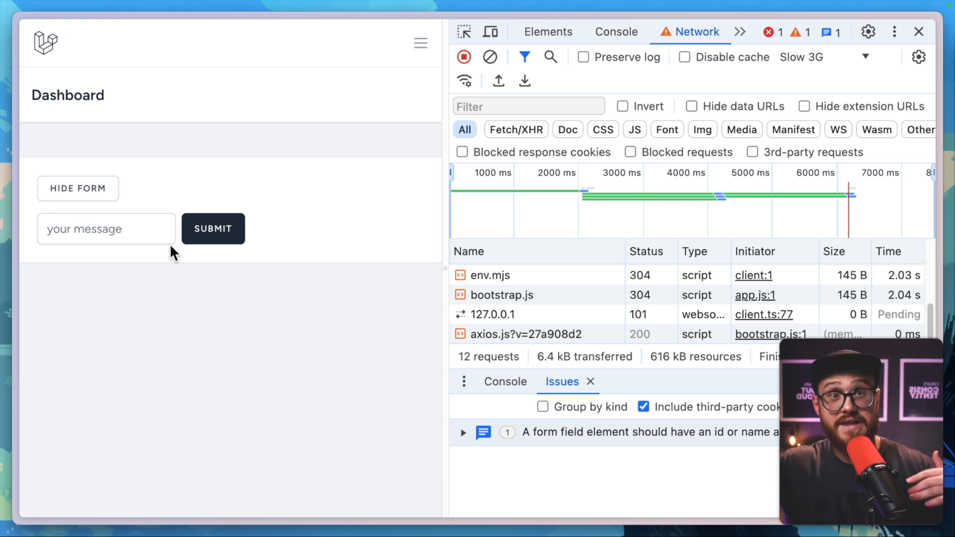
left_click(77, 188)
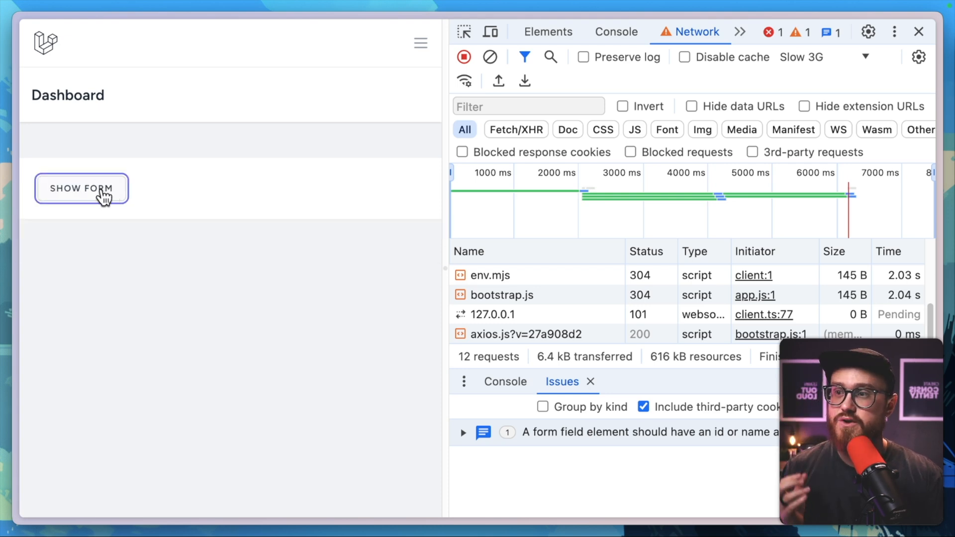